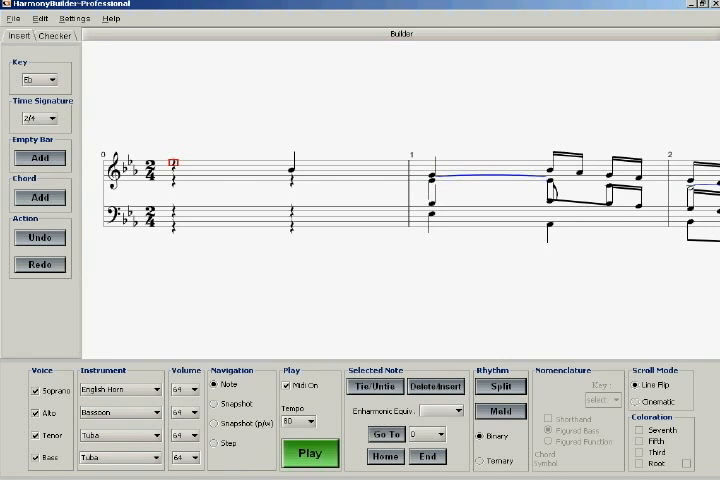
Step: Play the existing E-flat four-voice arrangement through several bars, then stop playback
left_click(311, 453)
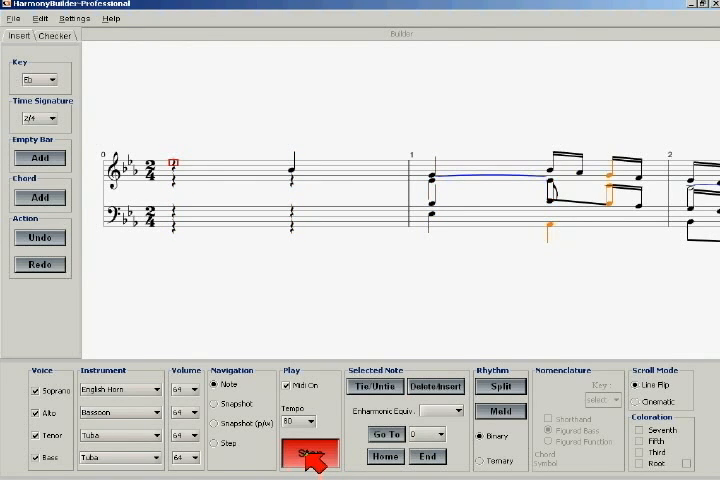
left_click(310, 455)
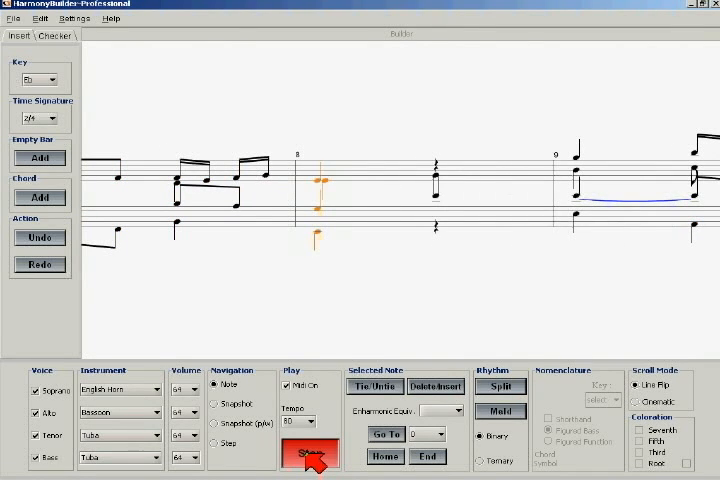
left_click(311, 455)
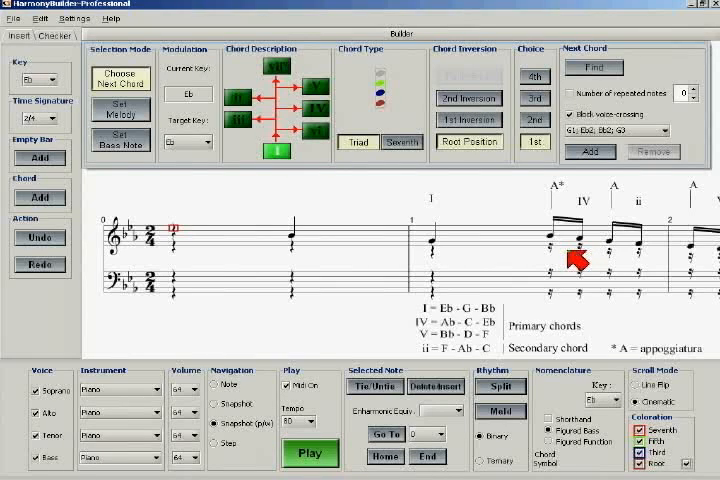
mouse_move(585, 250)
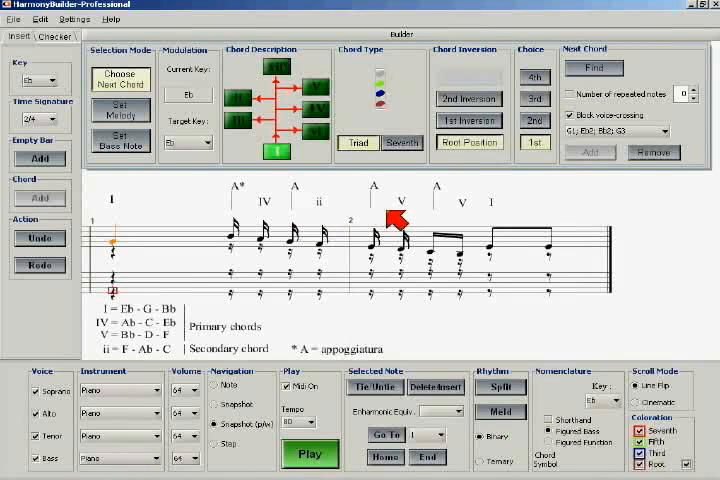
mouse_move(405, 213)
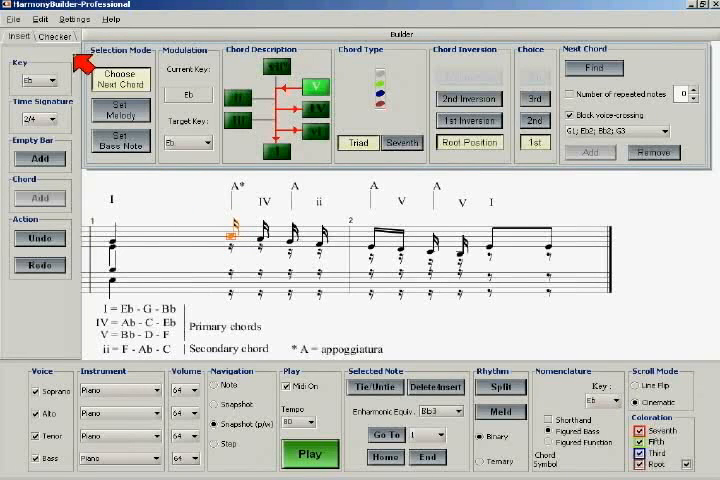
Step: Show the Checker options, find IV chord voicings, and pick one such as Ab1; C3; Eb3; Ab3
left_click(73, 37)
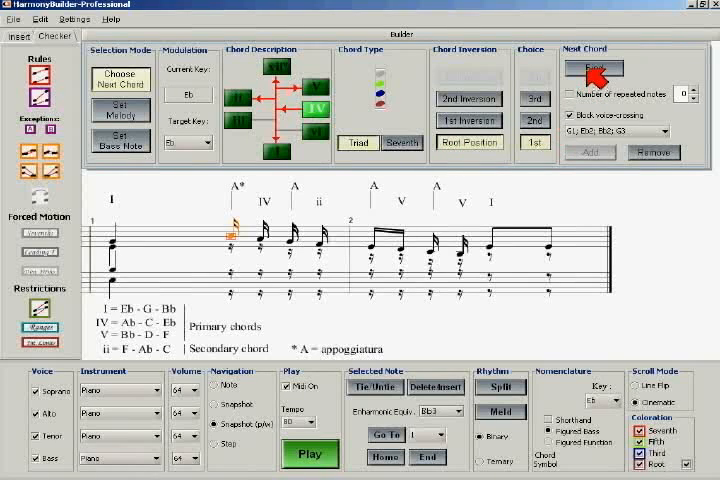
left_click(593, 68)
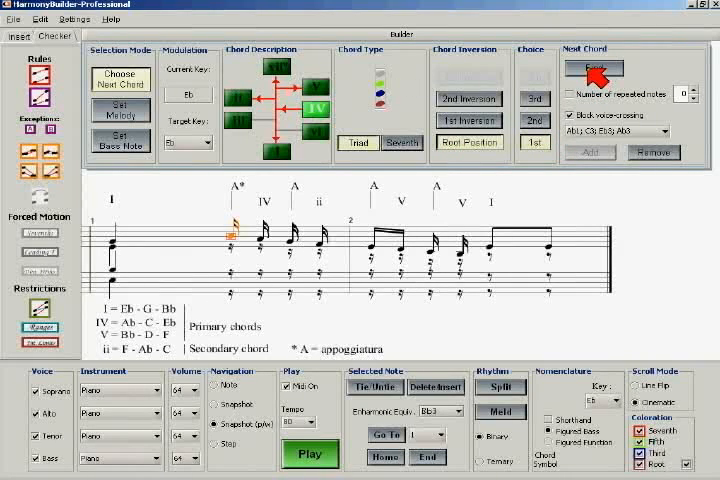
mouse_move(648, 140)
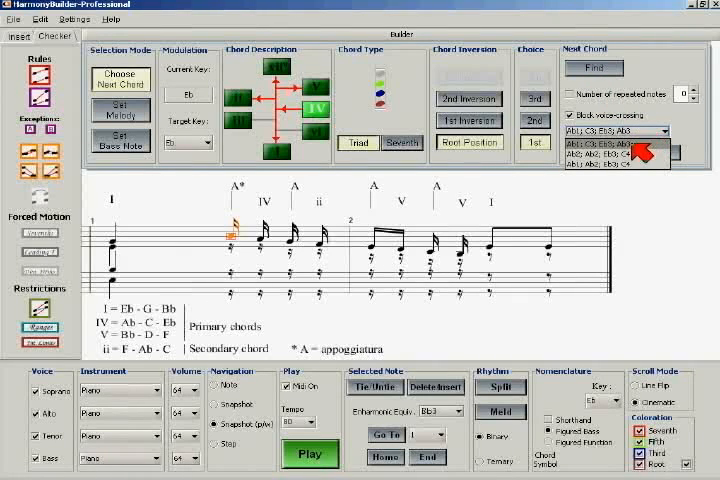
left_click(605, 145)
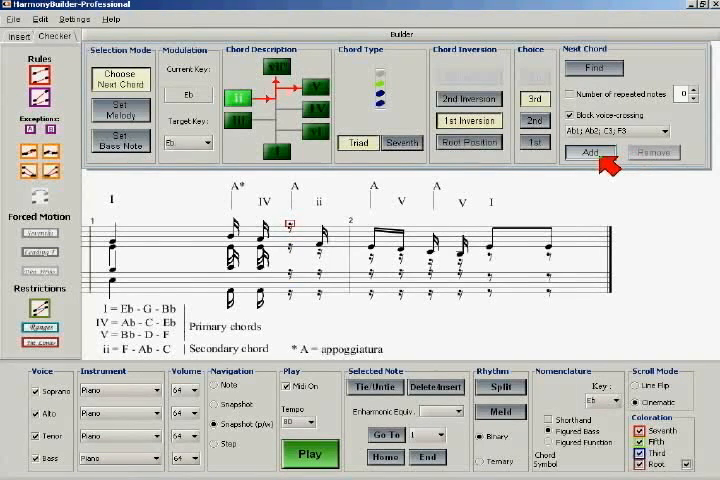
Step: Add the chosen ii chord voicing under the last melody note of bar 1
left_click(592, 152)
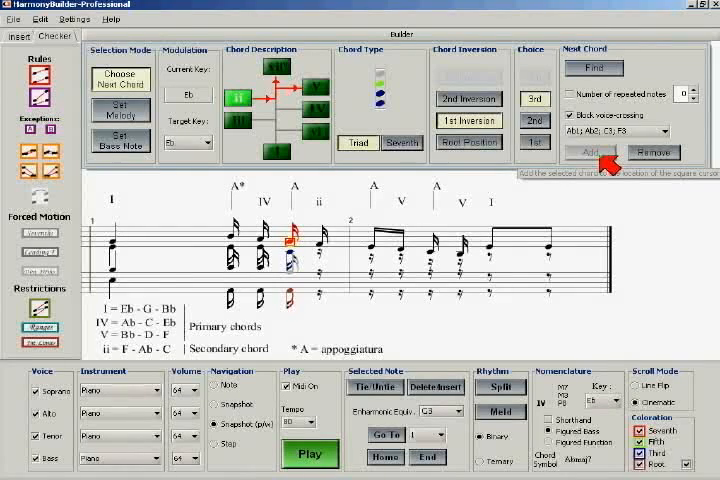
left_click(580, 152)
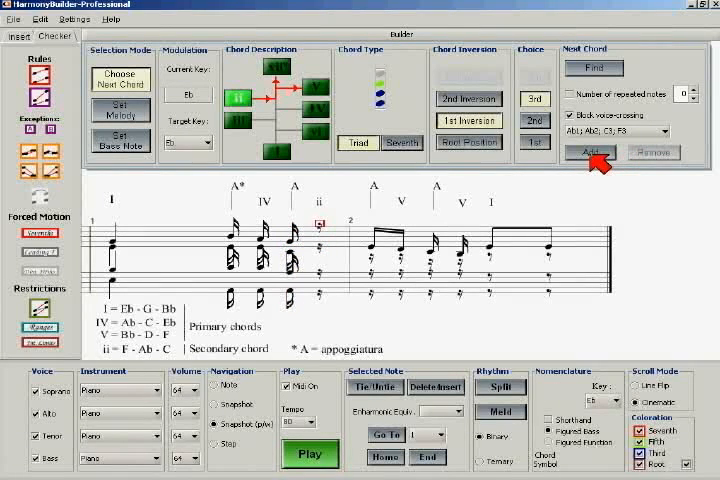
left_click(581, 152)
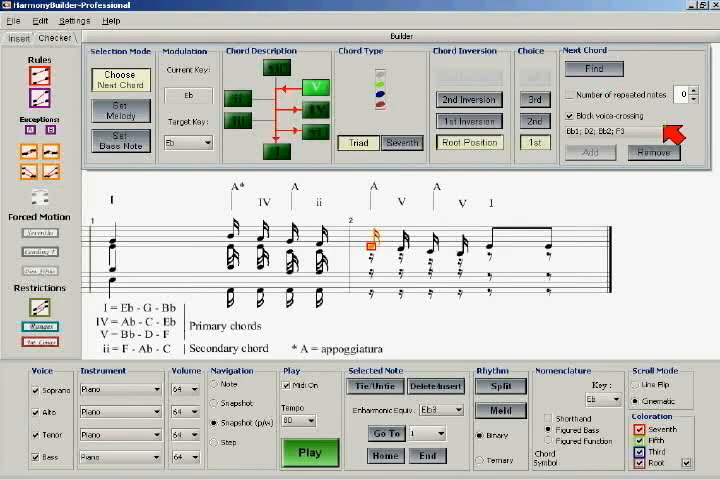
Step: Choose a voicing from the suggested chords for the start of bar 2
left_click(656, 133)
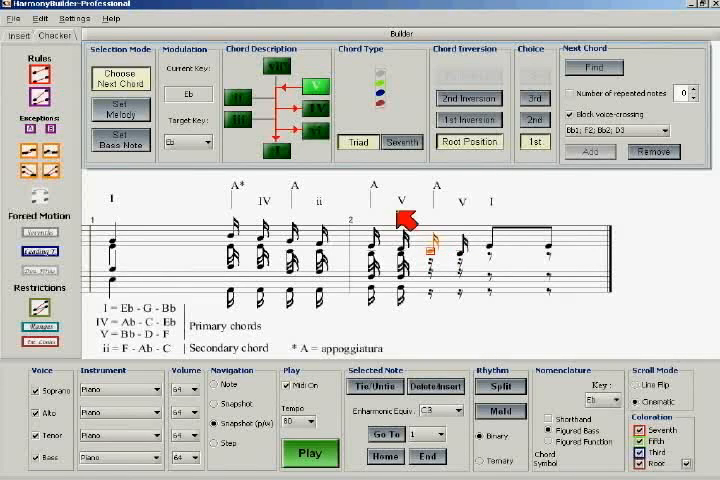
left_click(40, 319)
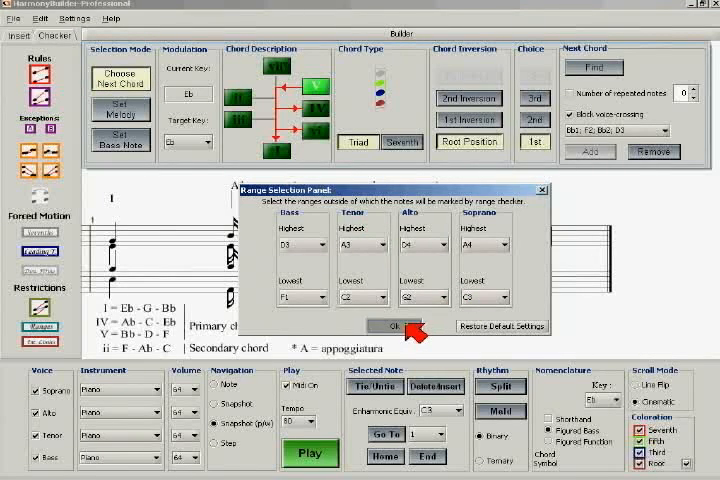
left_click(393, 326)
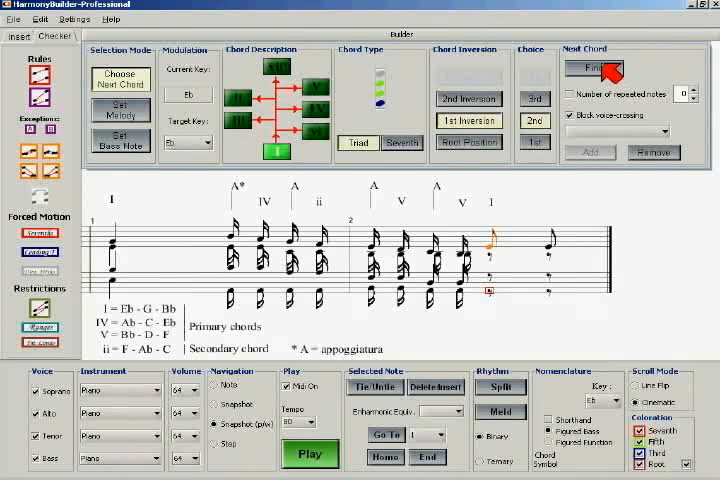
Step: Look up chord options for the final melody note
left_click(595, 68)
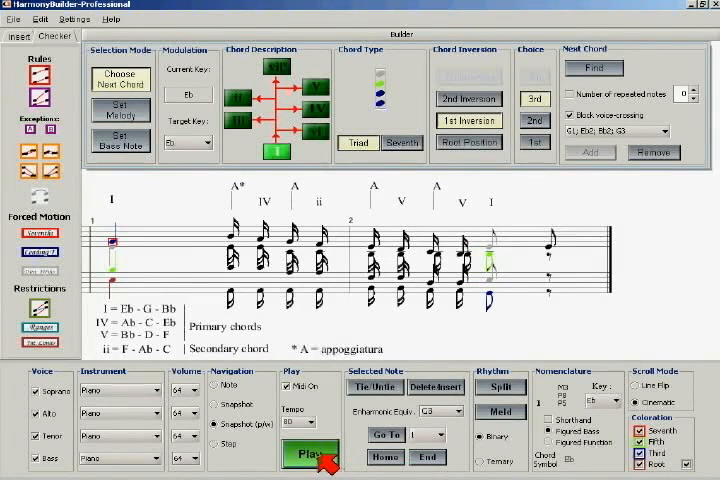
Step: Play the finished two-bar harmonization, then stop playback
left_click(311, 455)
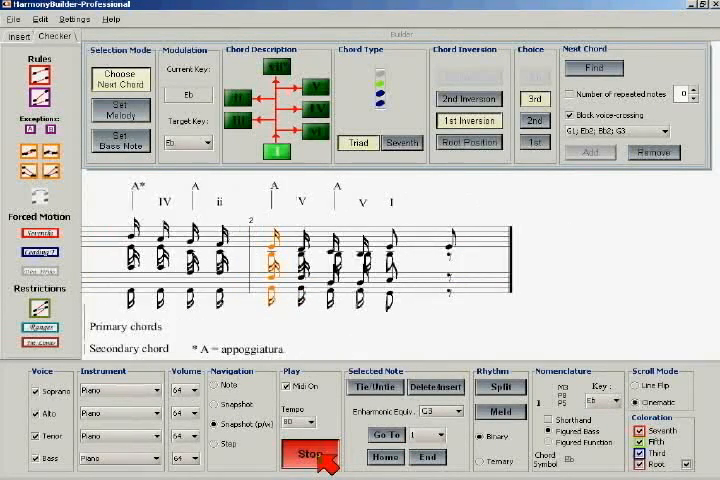
left_click(310, 452)
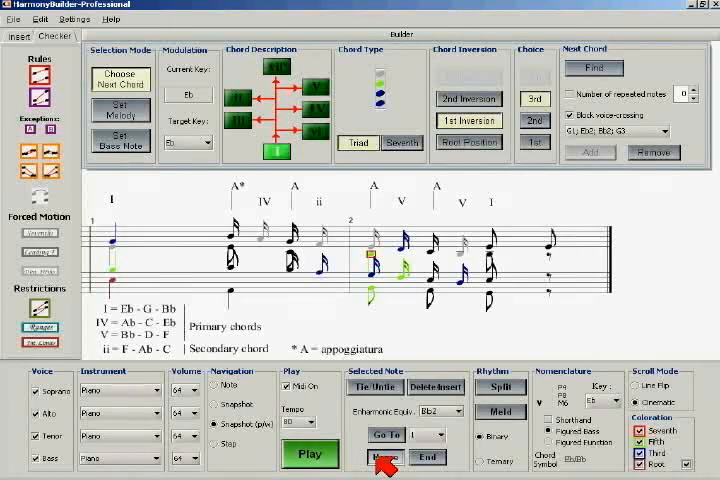
Step: Return to the start and play the embellished harmonization, then stop
left_click(311, 453)
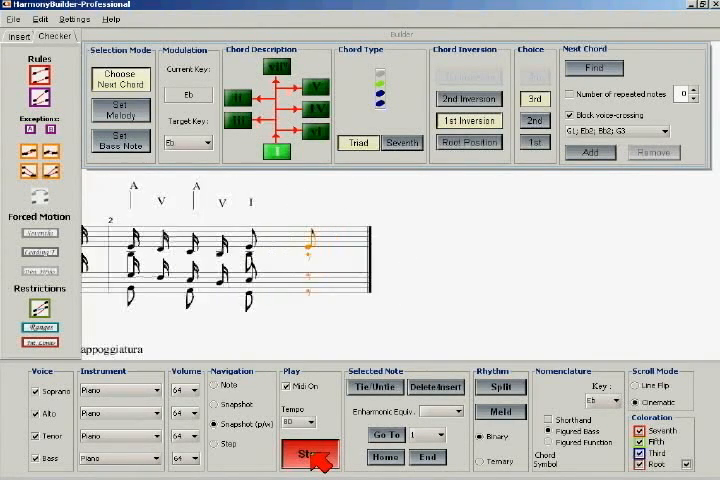
left_click(311, 453)
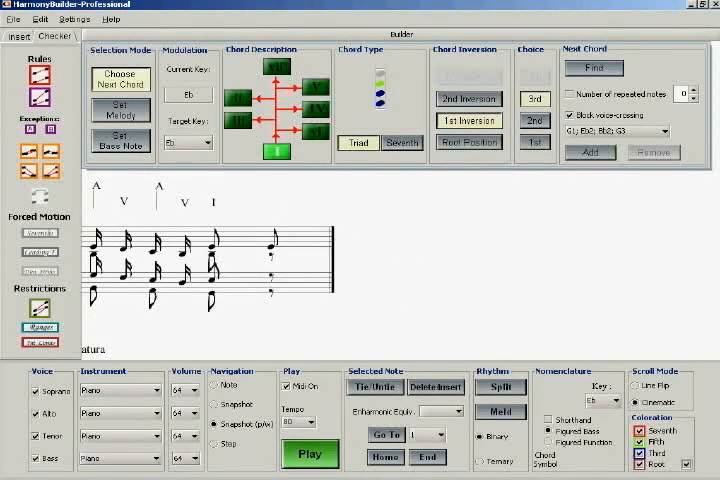